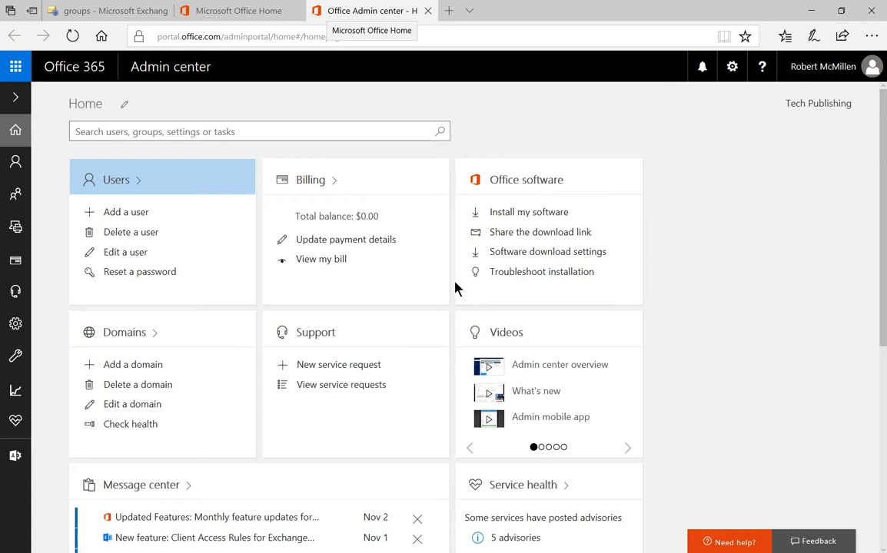
mouse_move(138, 270)
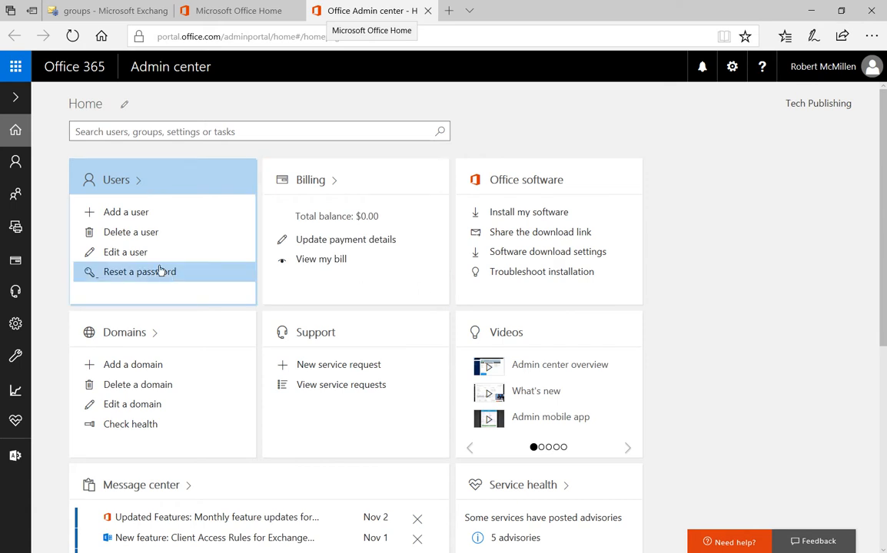
Begin editing Jane Doe Smith's administrator role, currently Global administrator.
left_click(125, 252)
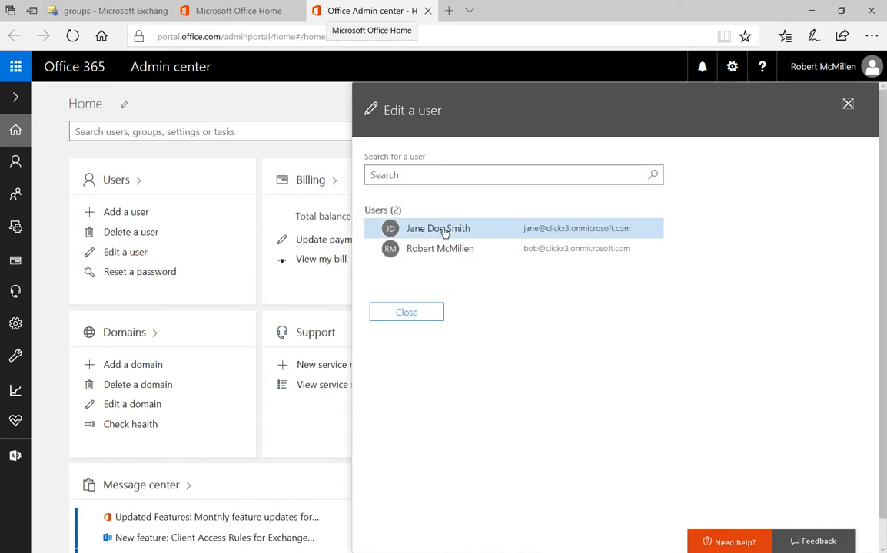
left_click(438, 228)
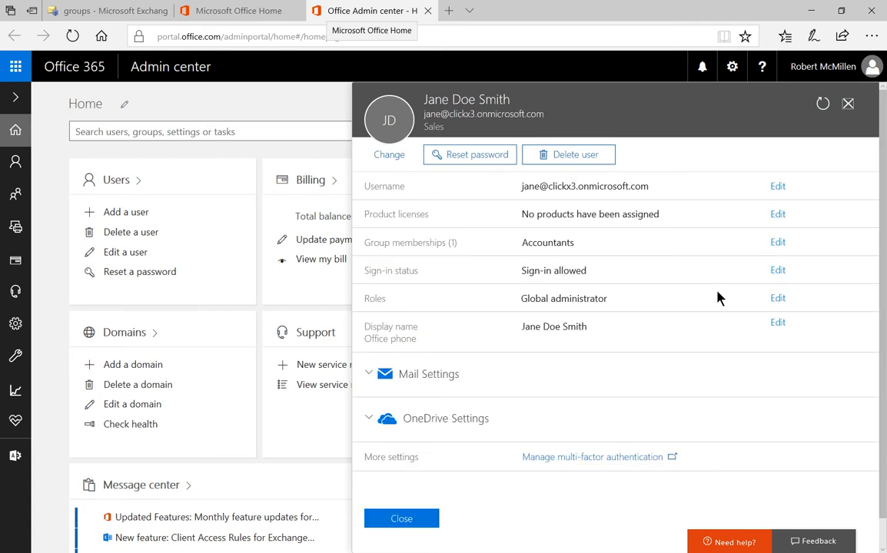
left_click(777, 298)
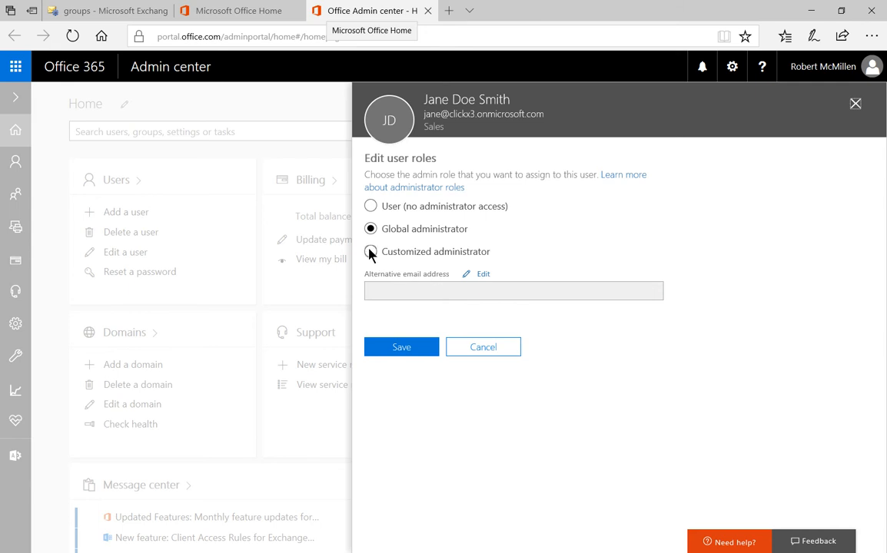
Make her a Customized administrator with Billing, Exchange and Password administrator roles ticked.
left_click(370, 253)
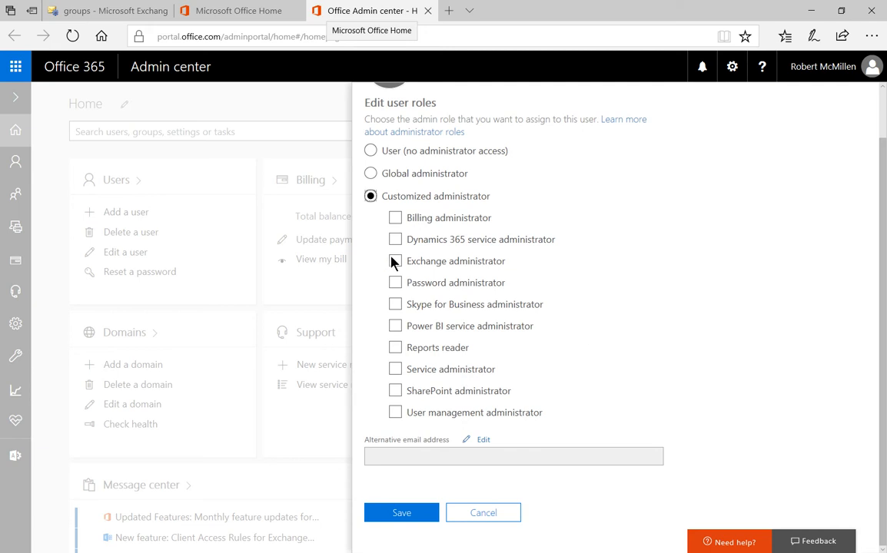
left_click(395, 219)
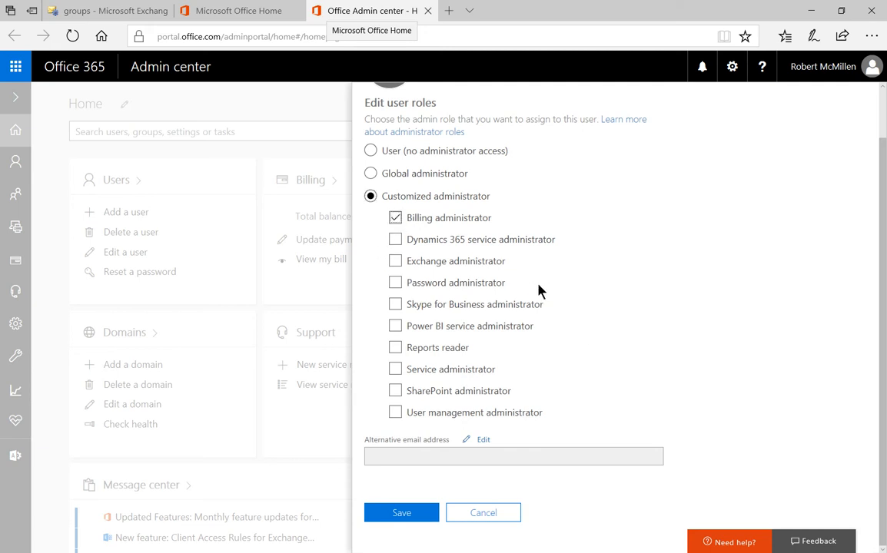
left_click(395, 261)
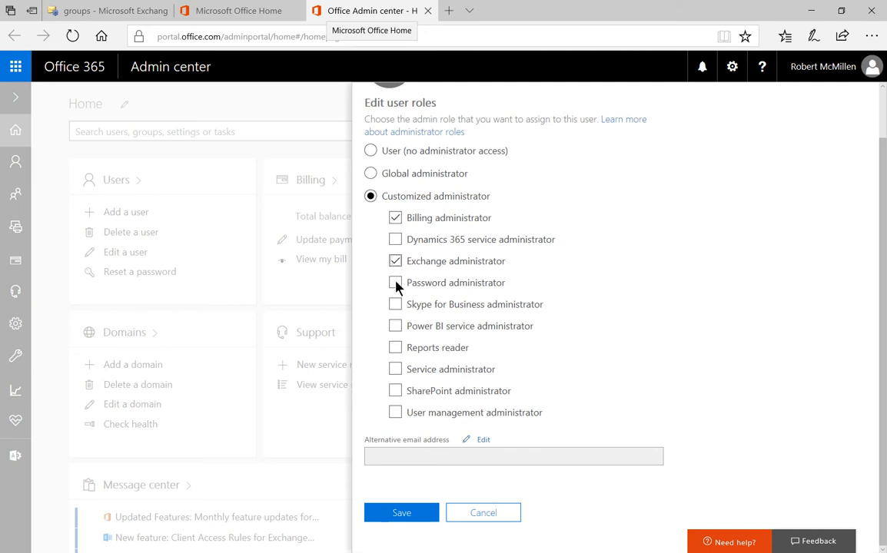
left_click(395, 283)
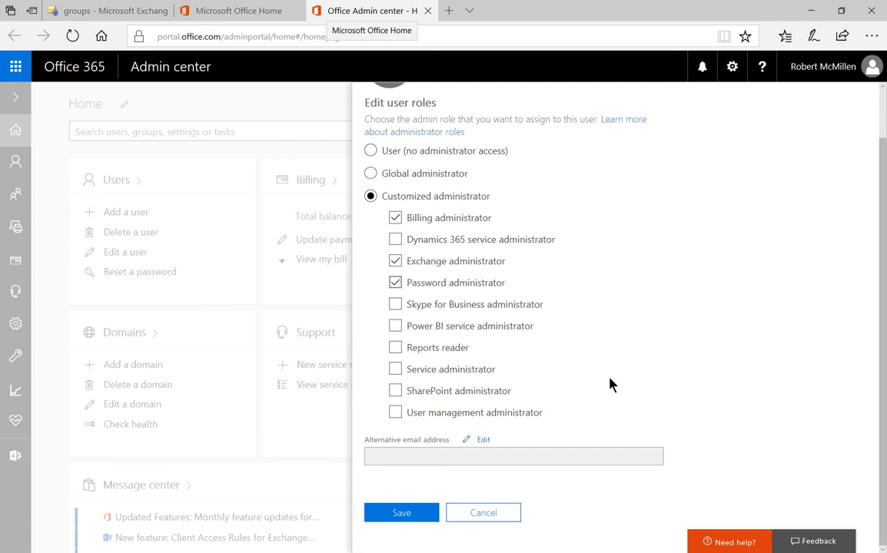
mouse_move(570, 397)
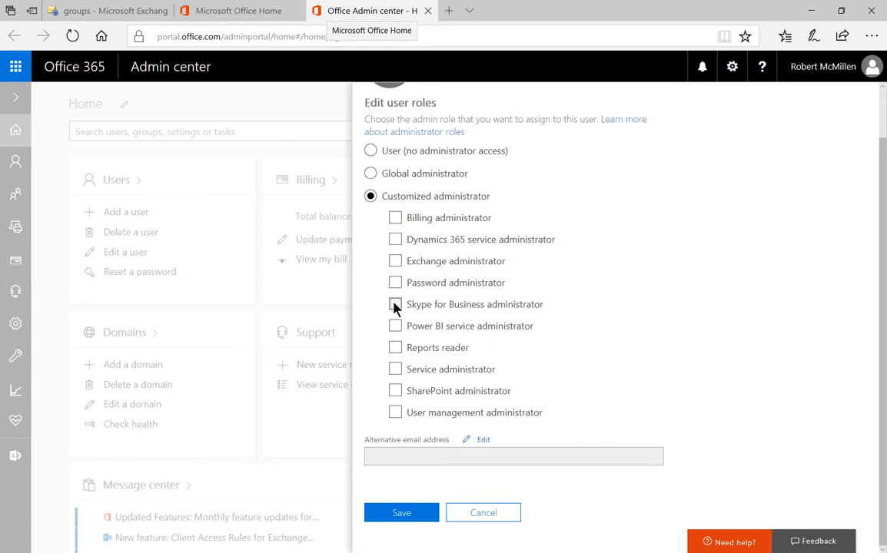
Grant the Skype for Business administrator role and save the role assignments.
left_click(395, 304)
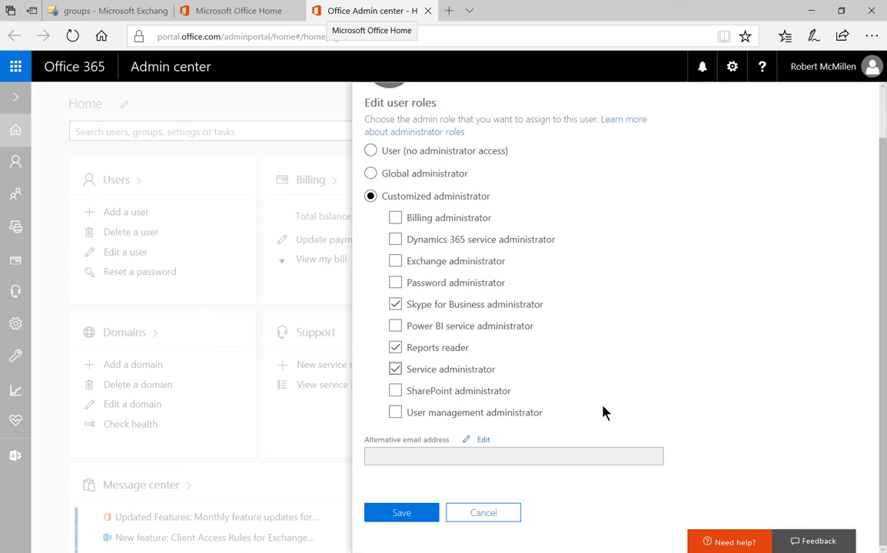
mouse_move(699, 385)
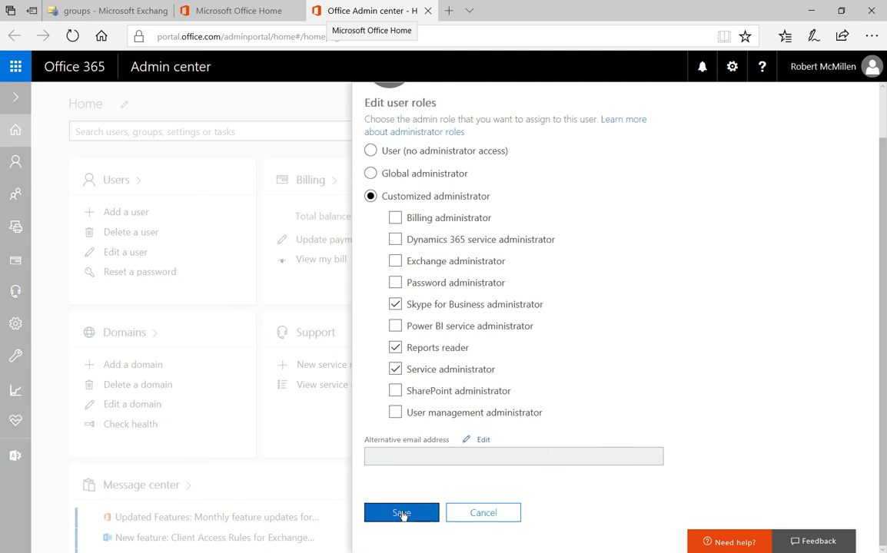
left_click(399, 513)
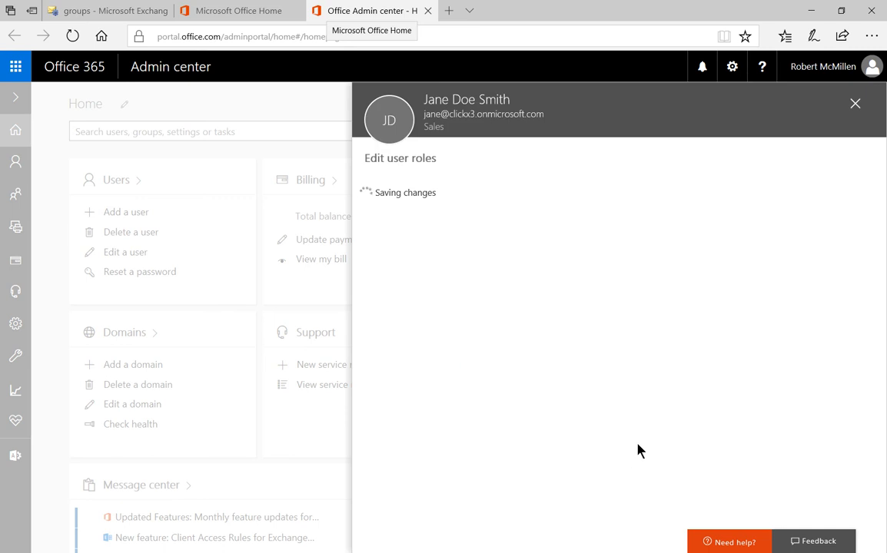